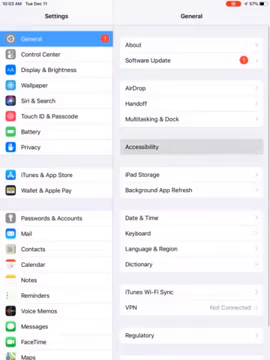
Step: Open Accessibility under General and scroll down its settings list
{"action": "left_click", "coordinate": [150, 146]}
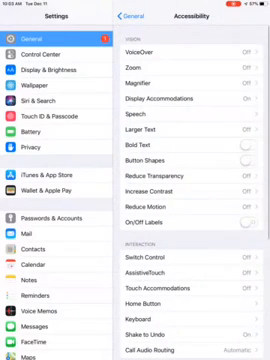
{"action": "scroll", "scroll_direction": "down", "scroll_amount": 3}
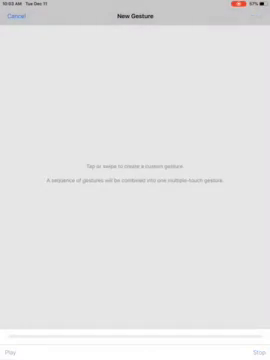
Step: Record a single tap as the new custom AssistiveTouch gesture
{"action": "left_click", "coordinate": [15, 23]}
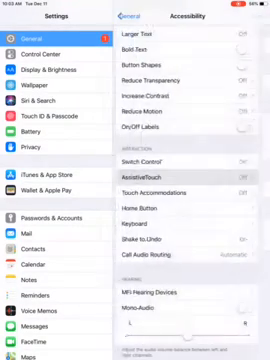
Step: Set AssistiveTouch as the Accessibility Shortcut, then return to the home screen
{"action": "scroll", "scroll_direction": "down", "scroll_amount": 3}
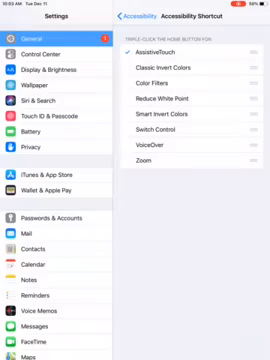
{"action": "key", "text": "home"}
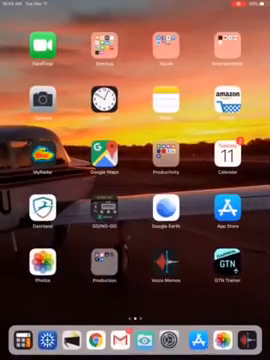